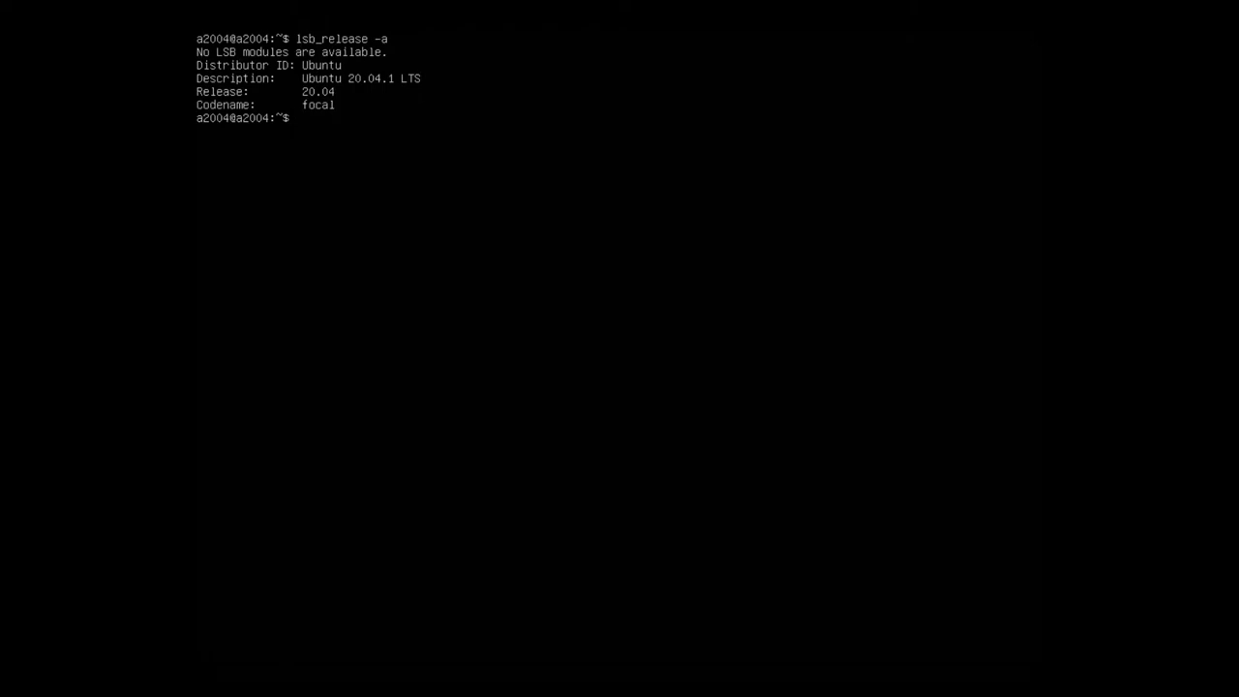
- Begin a new sudo apt command at the prompt after the 20.04.1 release check
text(sudo ap)
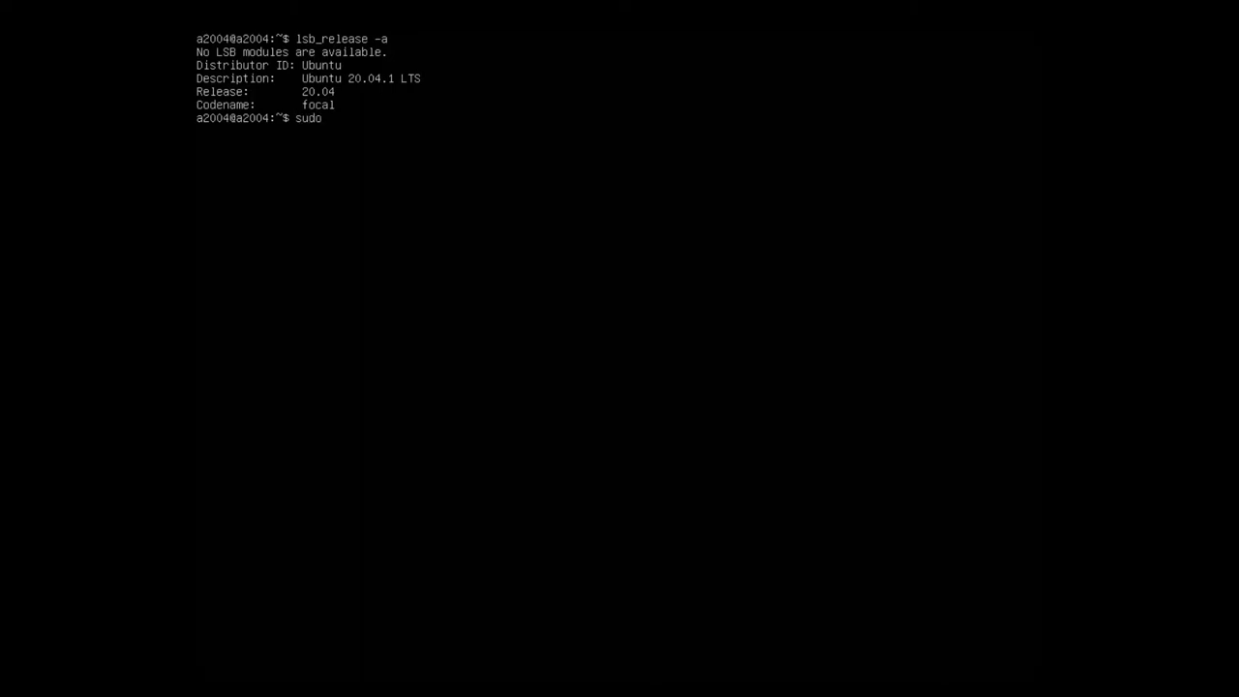
- Run sudo apt update to refresh the package lists (63 upgradable)
text(apt update)
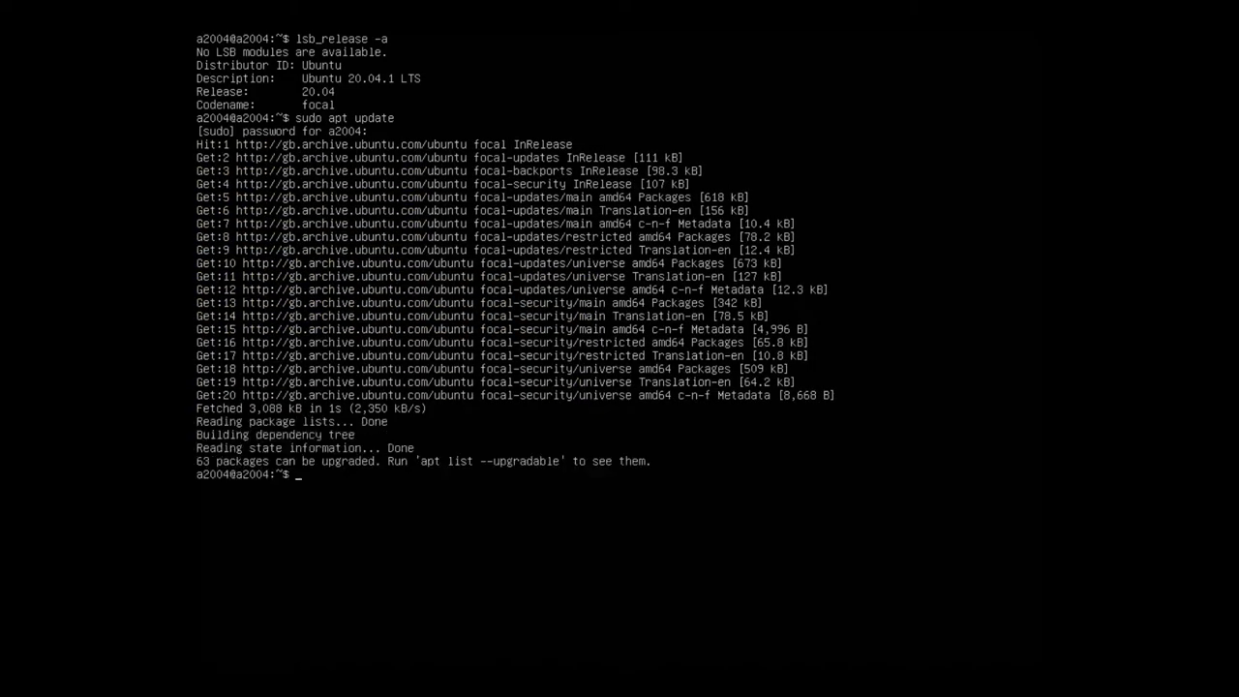
- Run sudo apt install ubuntu-desktop and let the GNOME desktop packages install
text(sud)
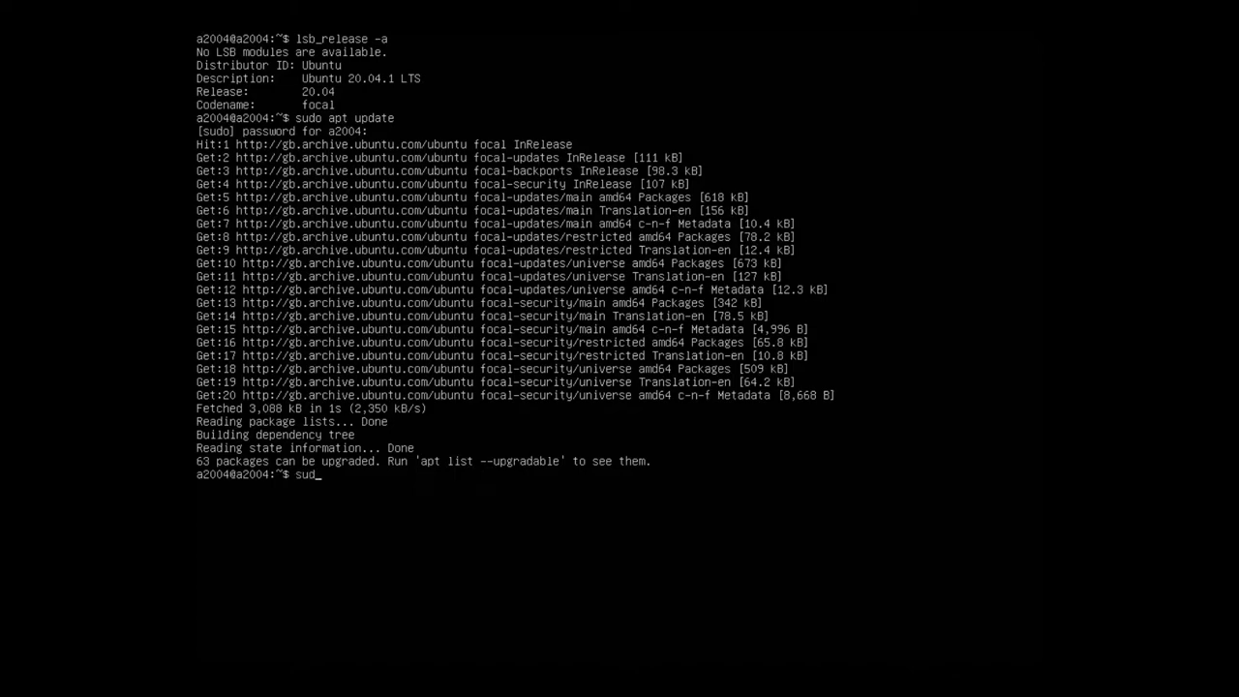
text(o)
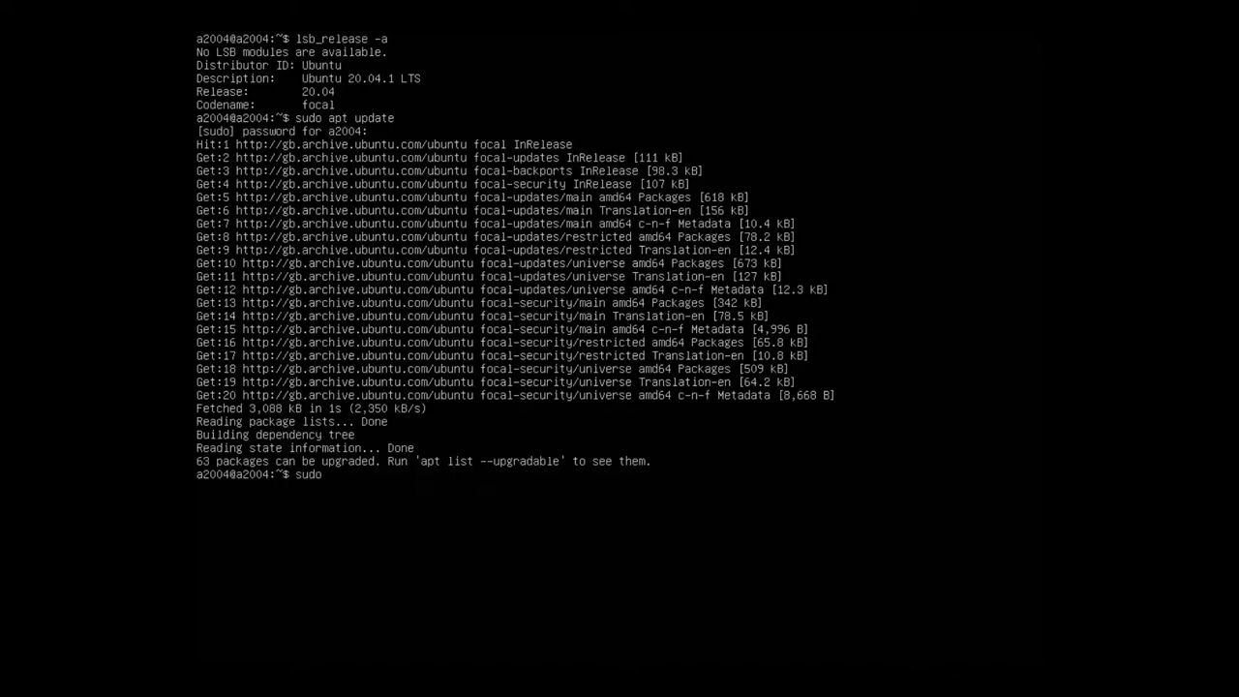
text(apt install)
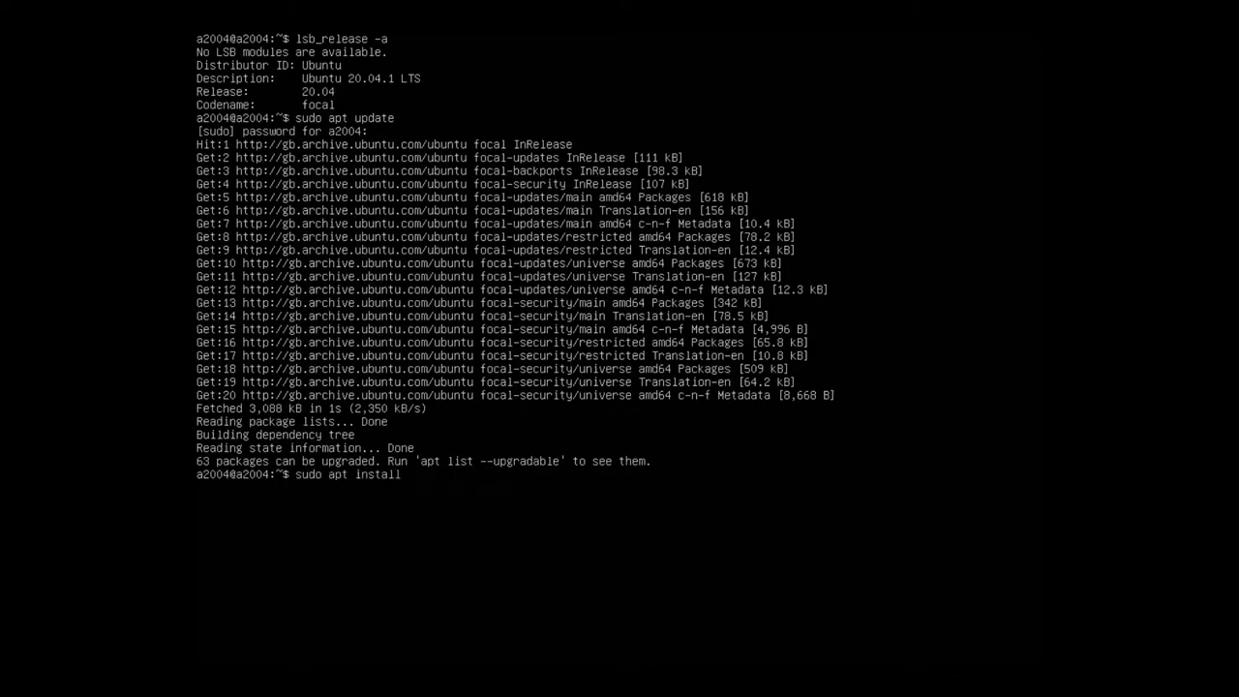
text(ub)
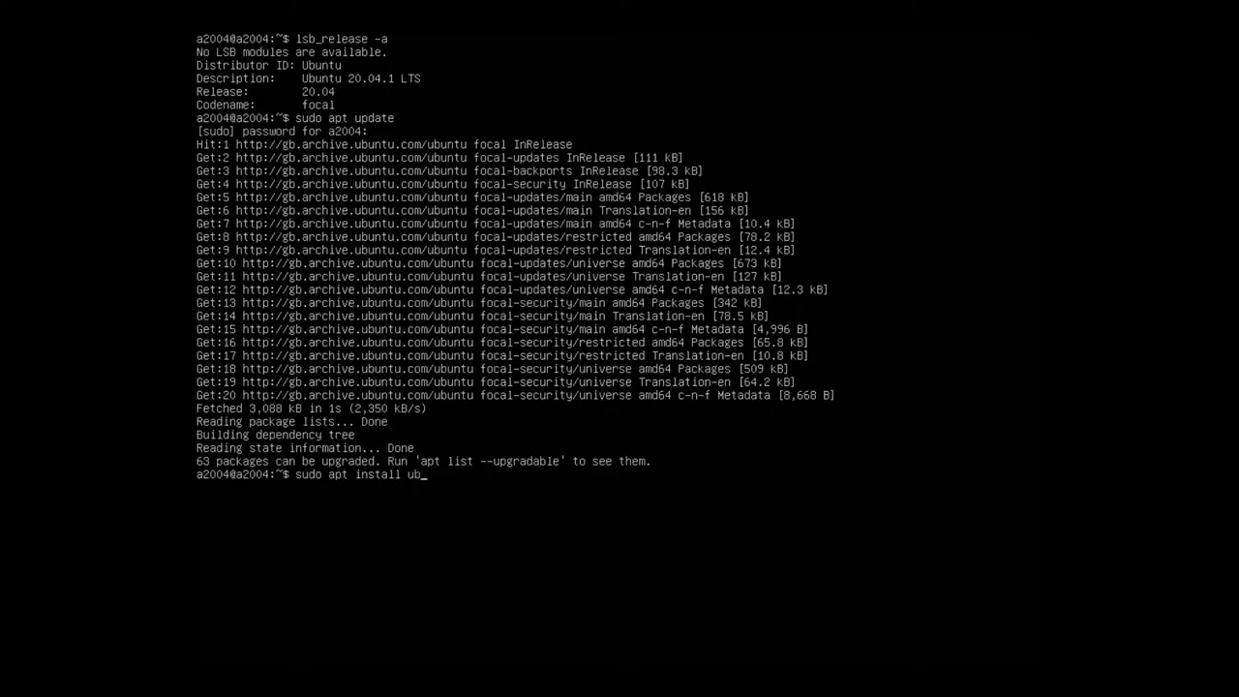
text(untu-)
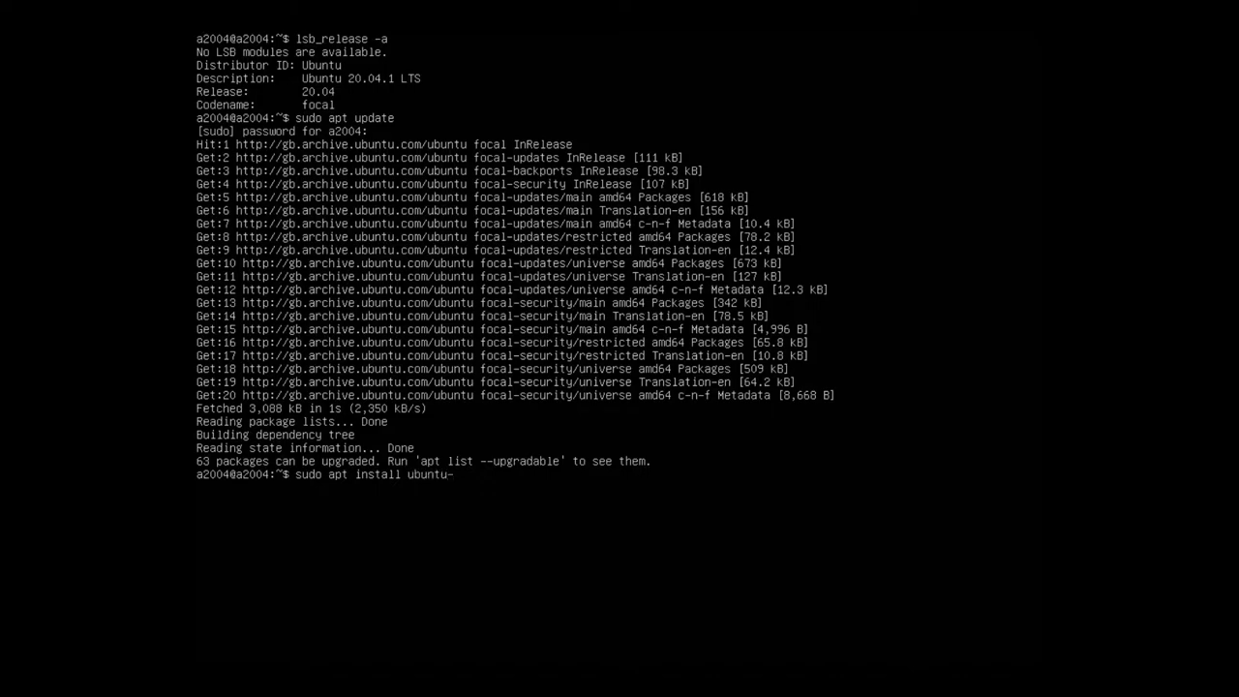
text(desktop)
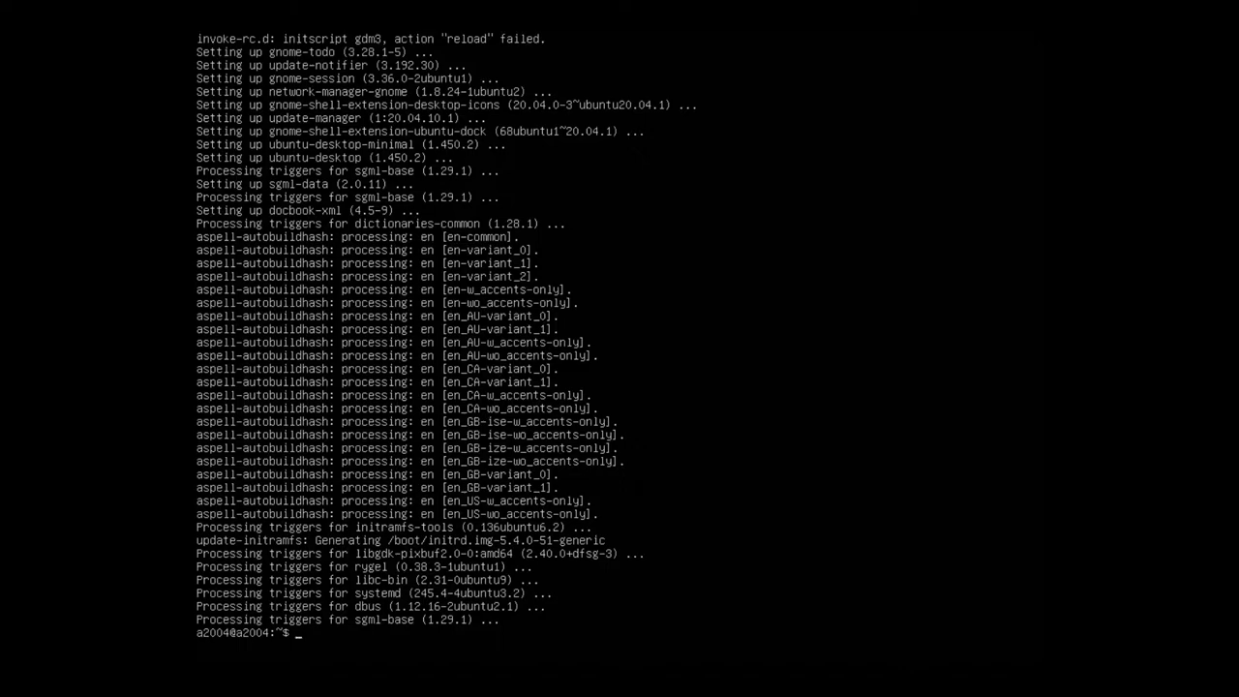
- Run sudo reboot to restart the server into the new desktop
text(sudo)
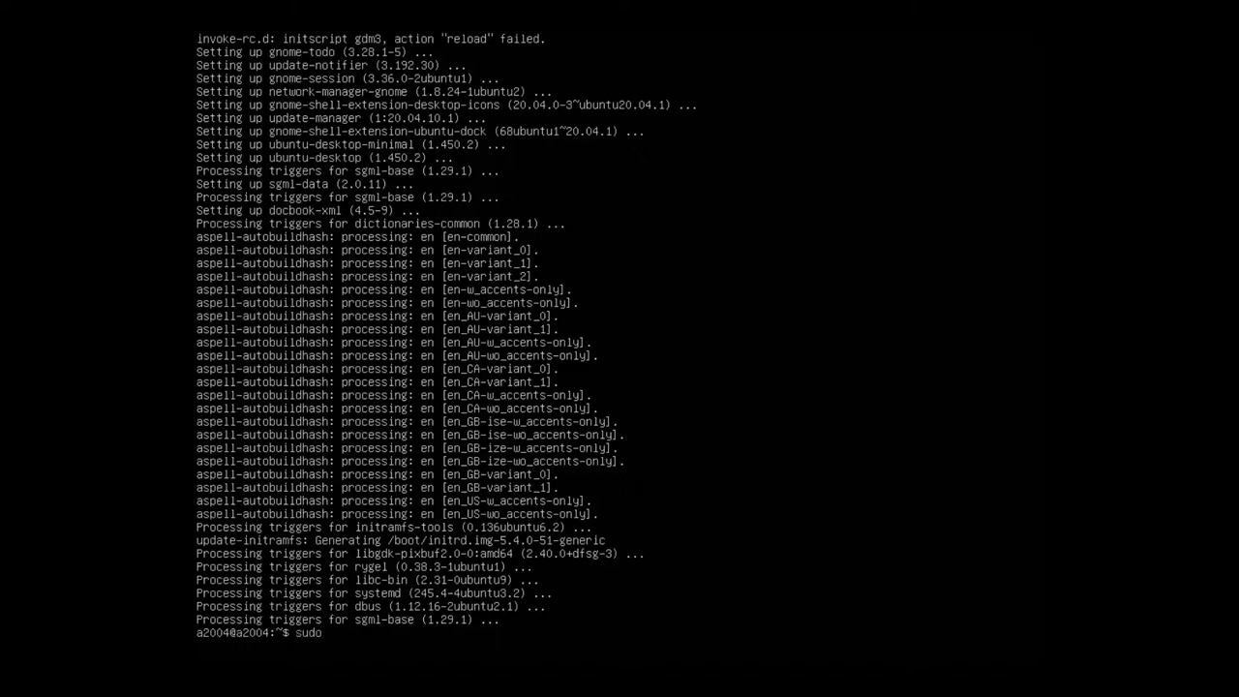
text(reboo)
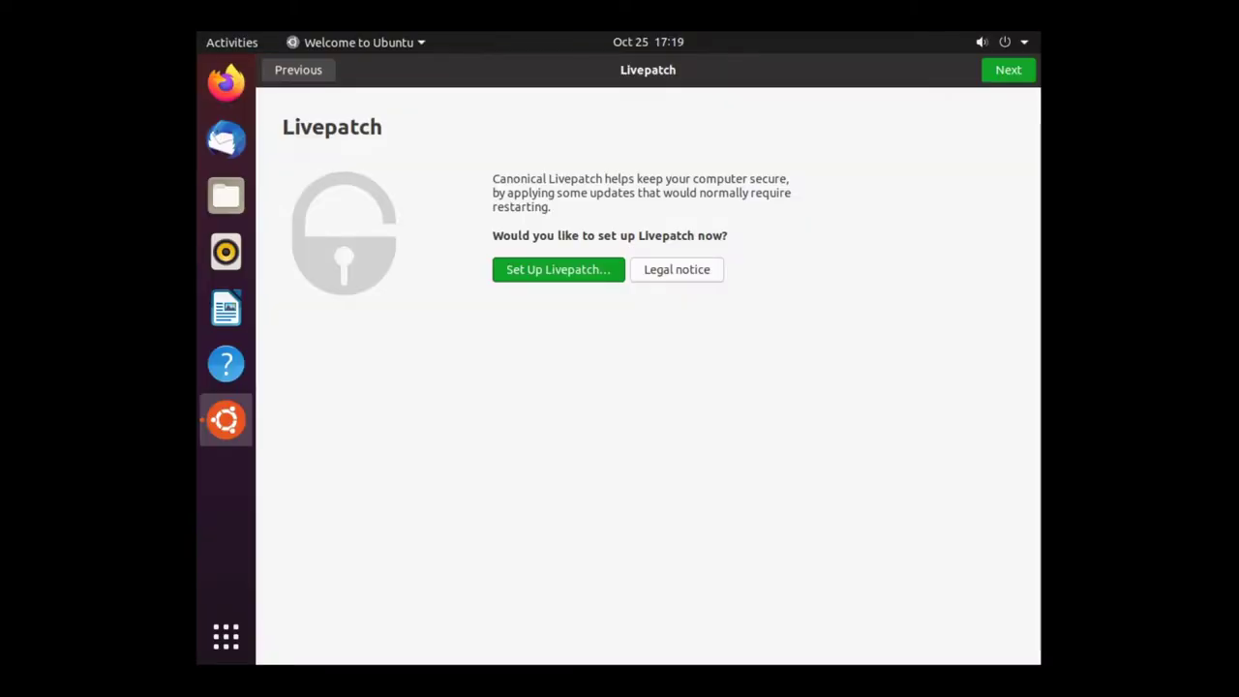
mouse_move(225, 635)
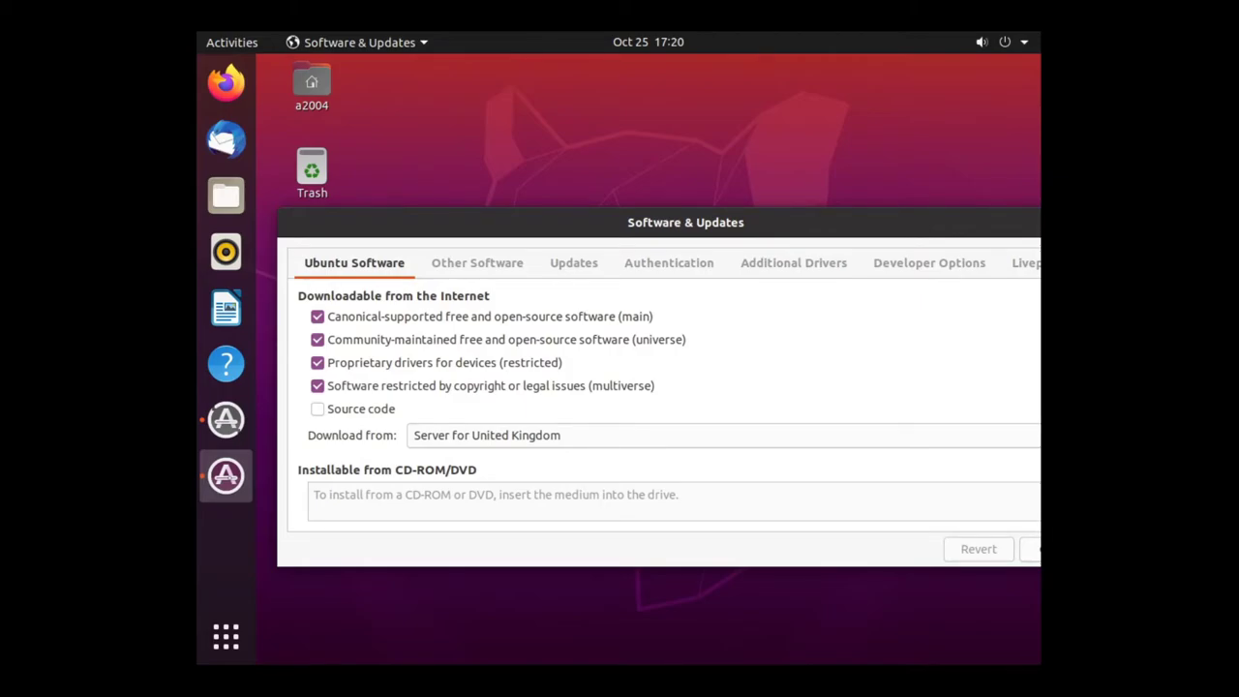
- Show the Additional Drivers page, which reports no additional drivers available
click(793, 263)
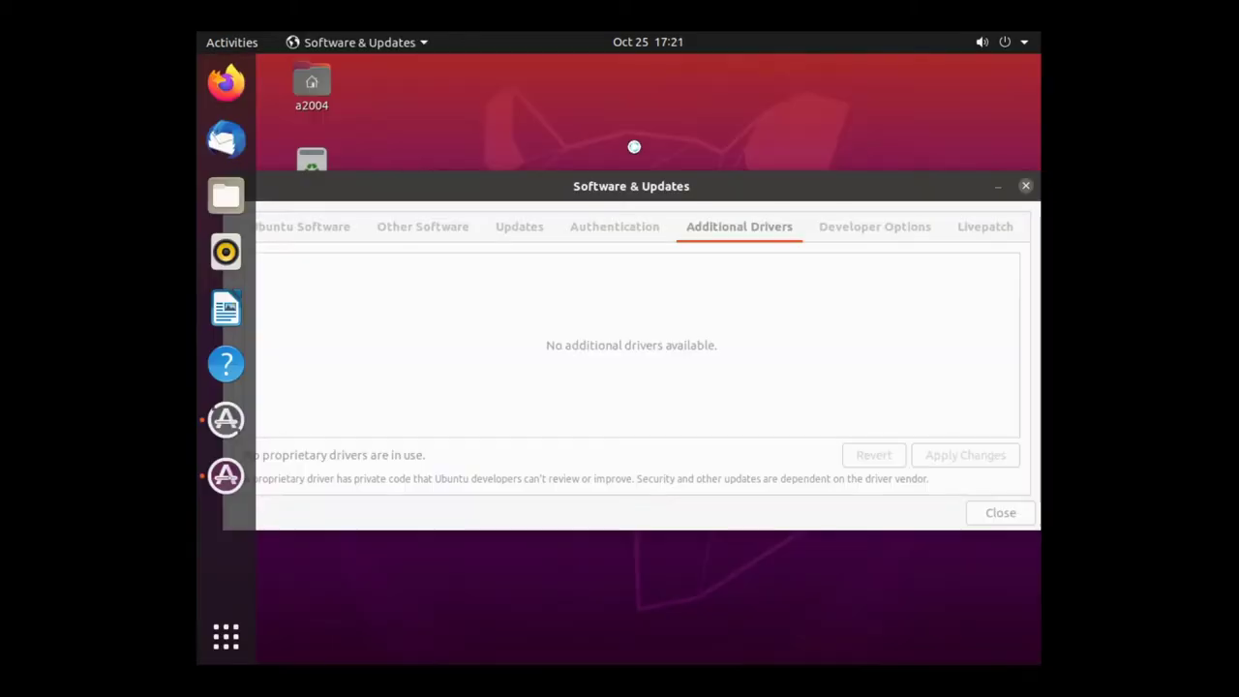
- Run lsb_release -a in Terminal, confirming Ubuntu 20.04.1 LTS (focal)
text(ls)
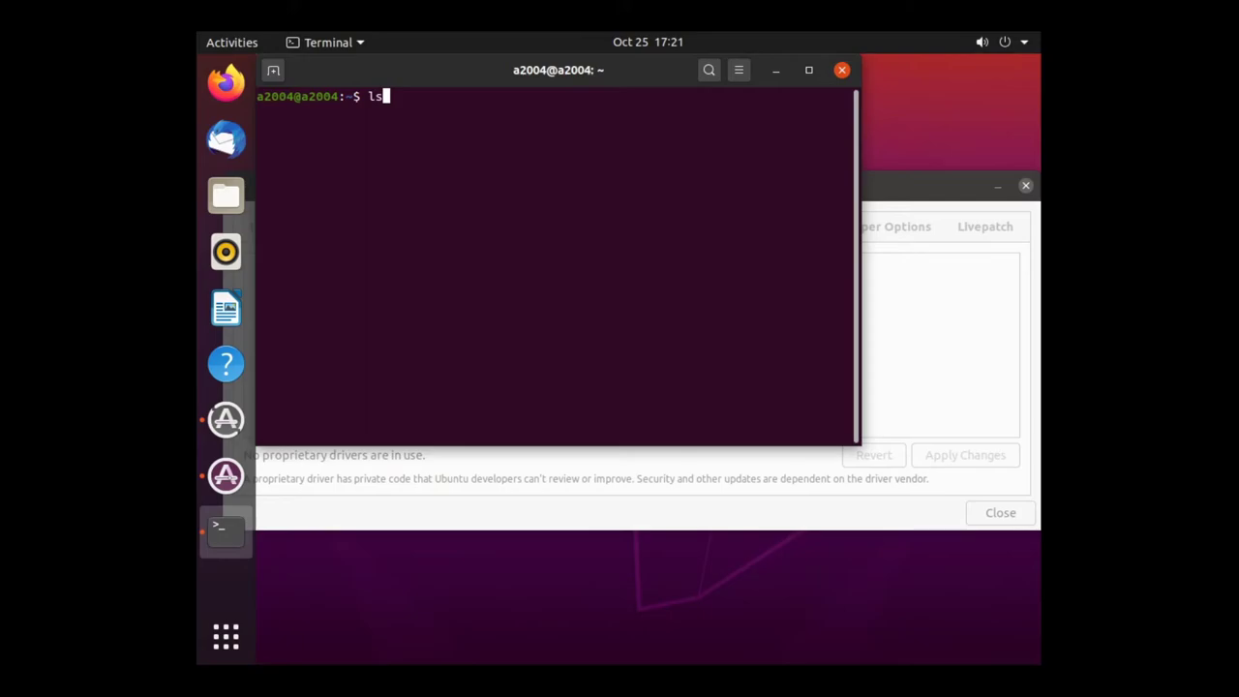
text(sb_release -)
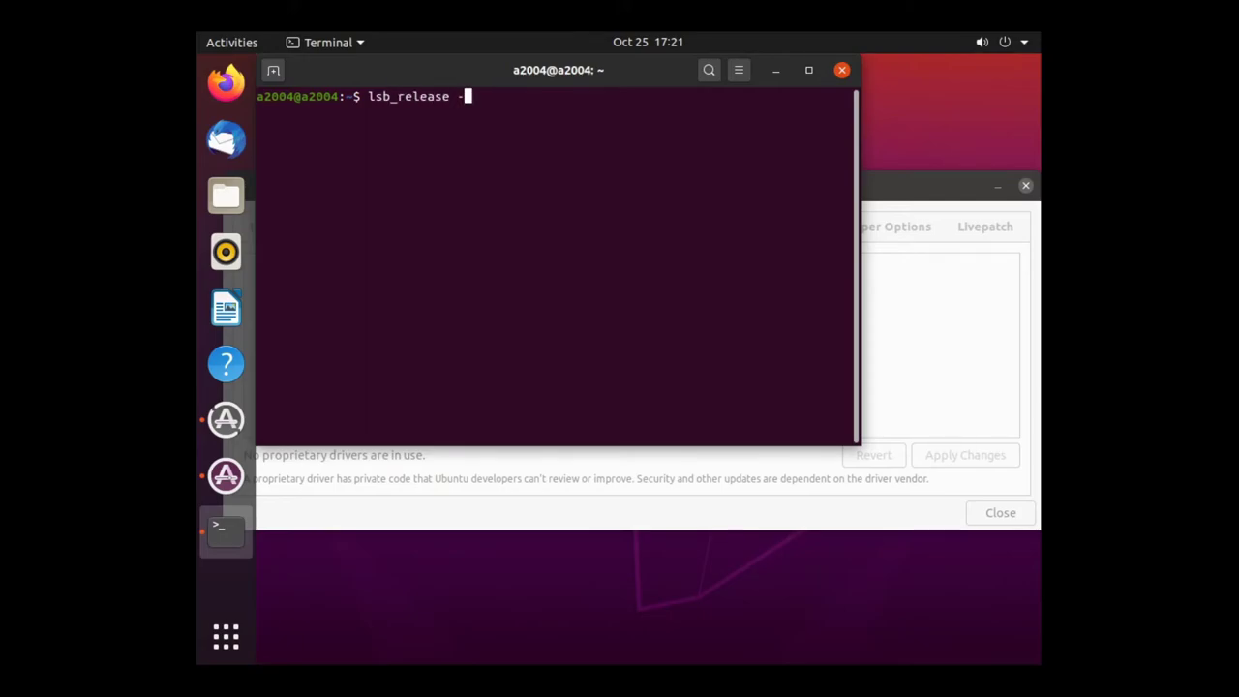
key(Return)
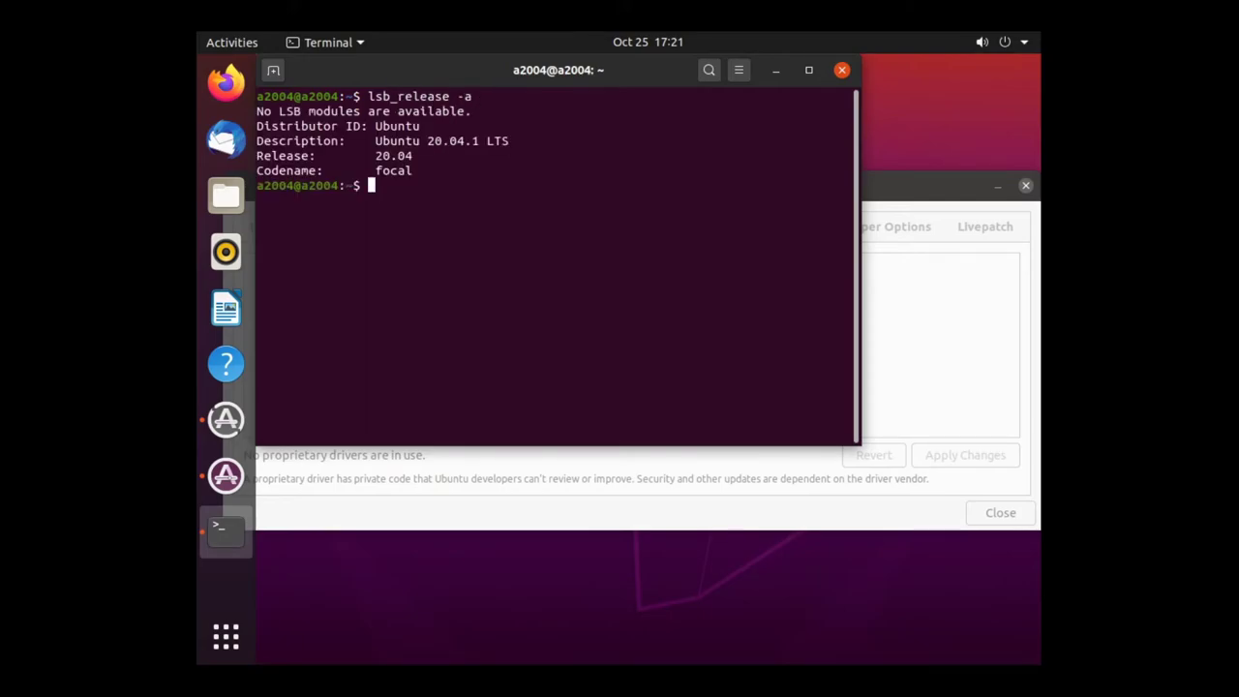